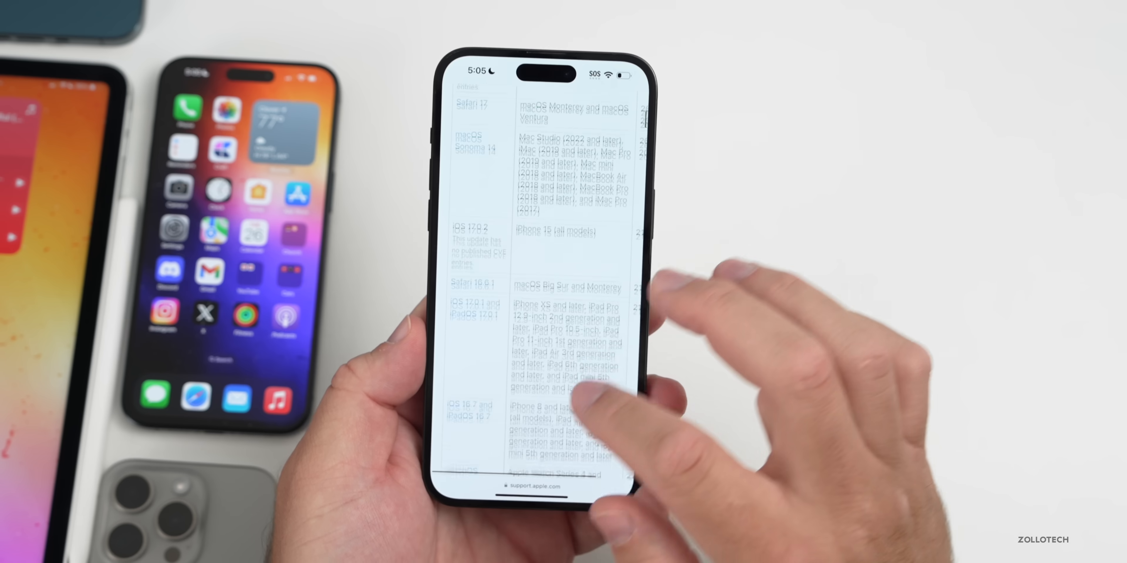
scroll(down, 3)
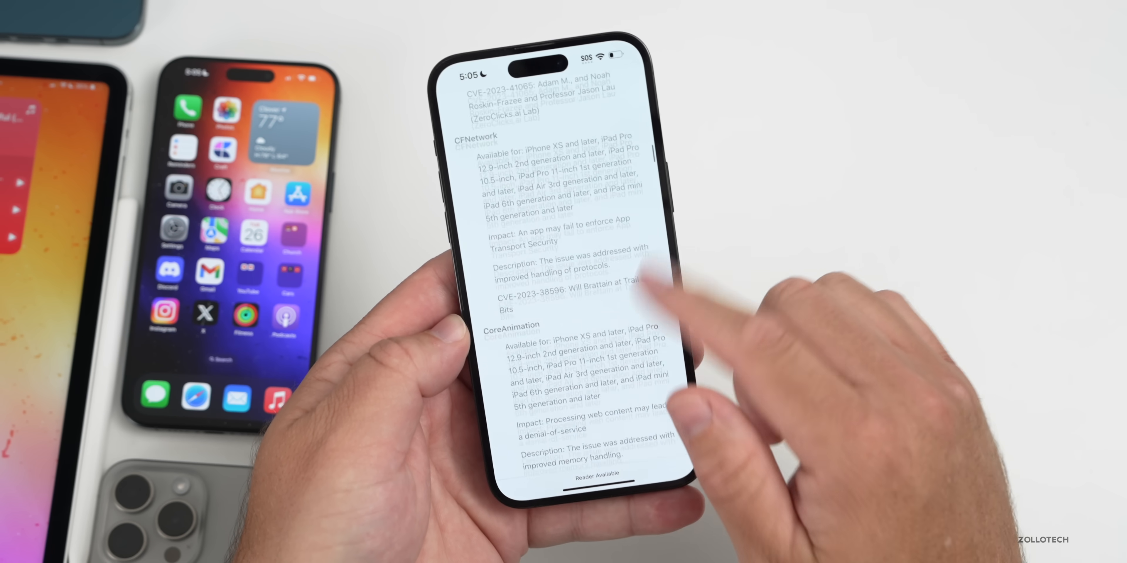
scroll(up, 3)
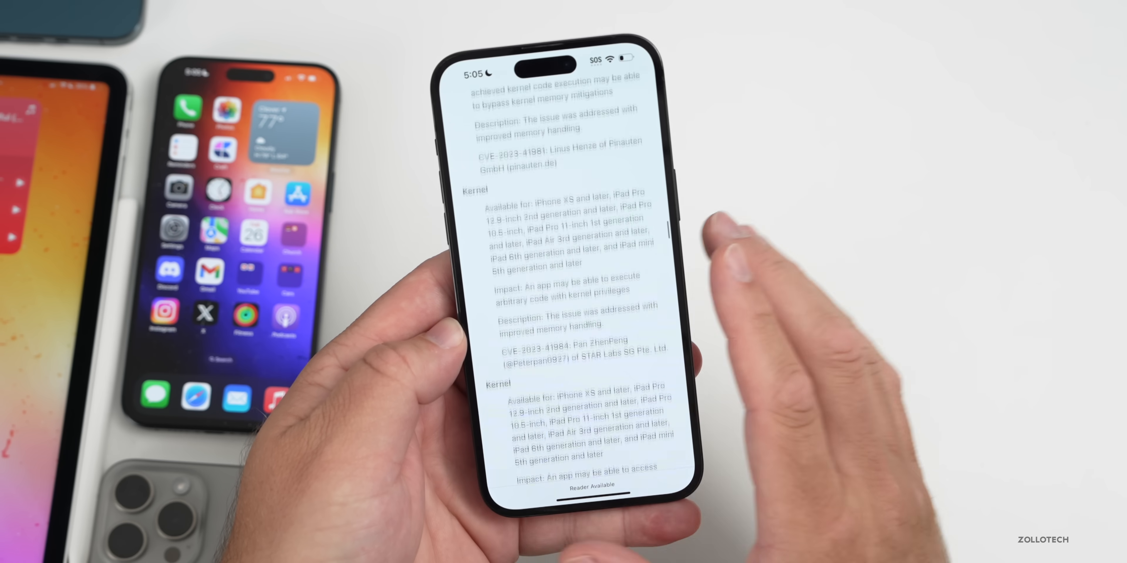